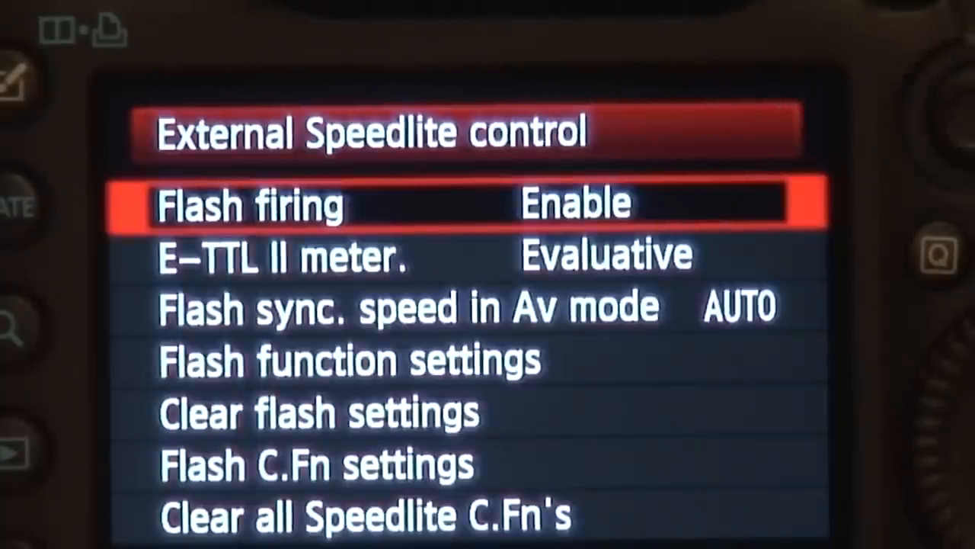
Move down the flash settings, reopen Flash function settings and dismiss the incompatible-flash warning
key(Down)
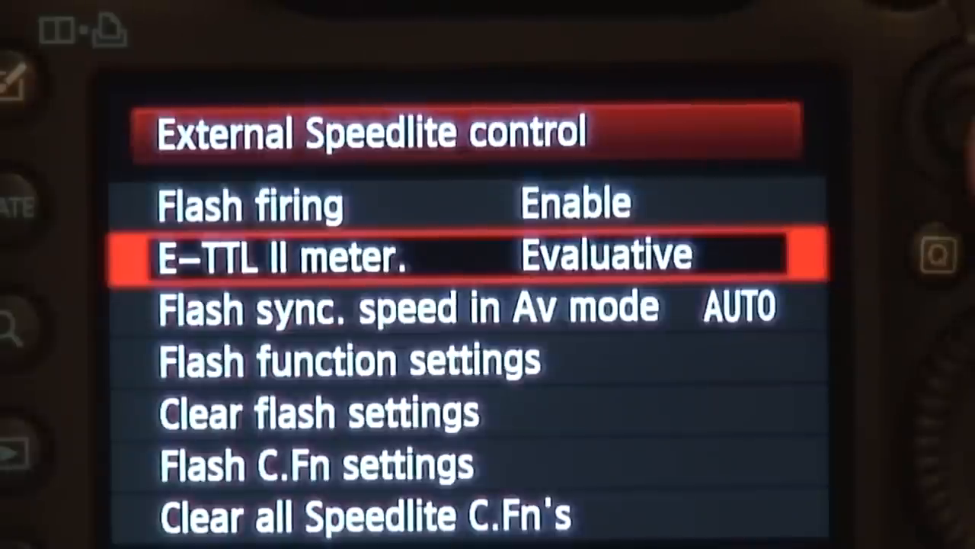
key(Down)
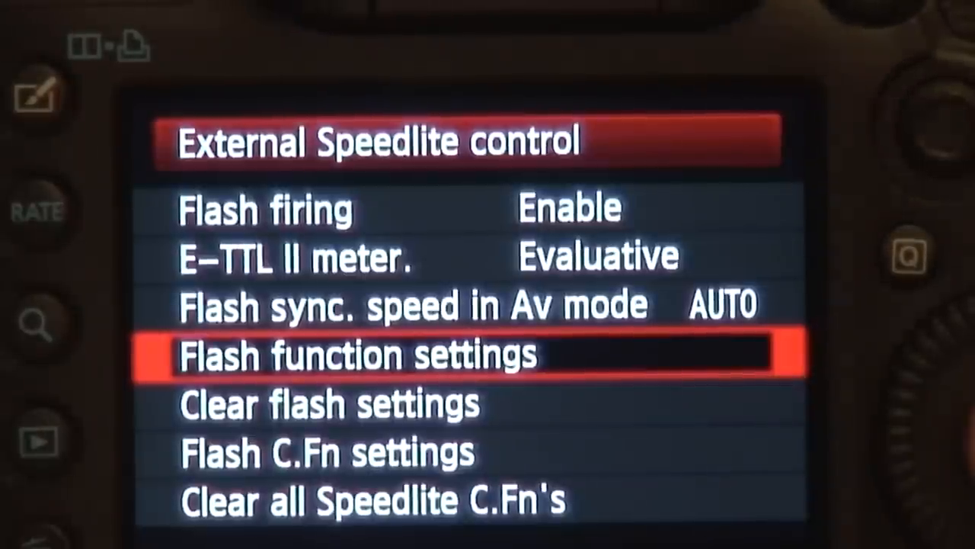
click(354, 355)
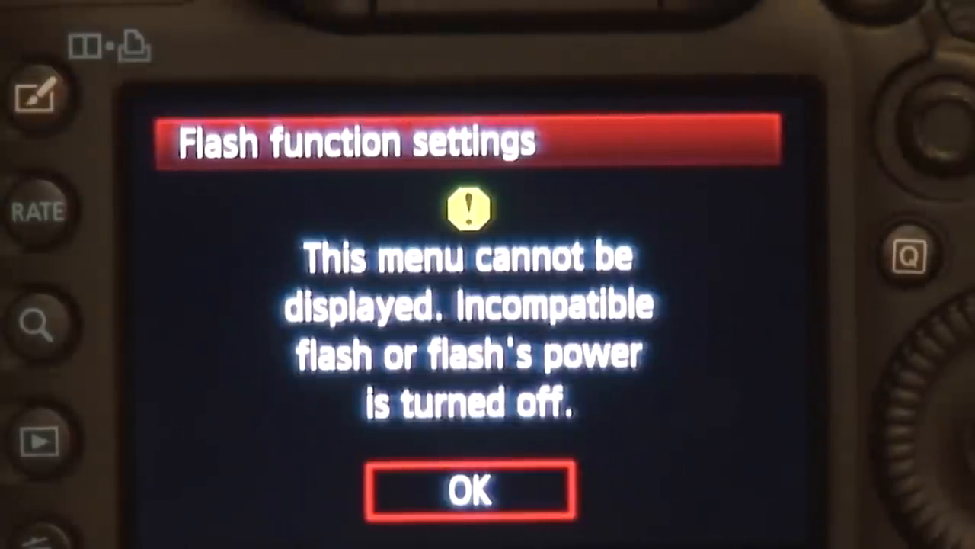
click(469, 492)
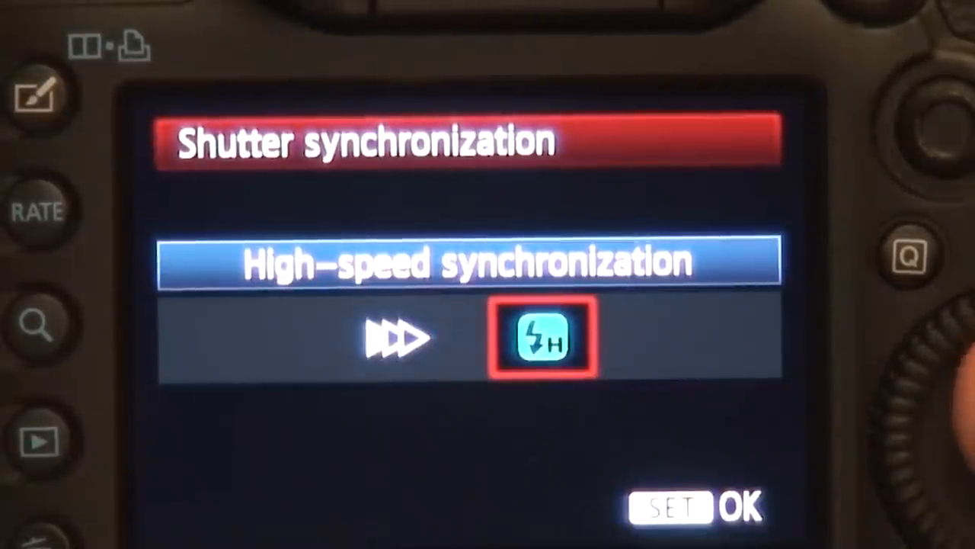
Confirm high-speed shutter synchronization and return to the flash settings overview
click(695, 505)
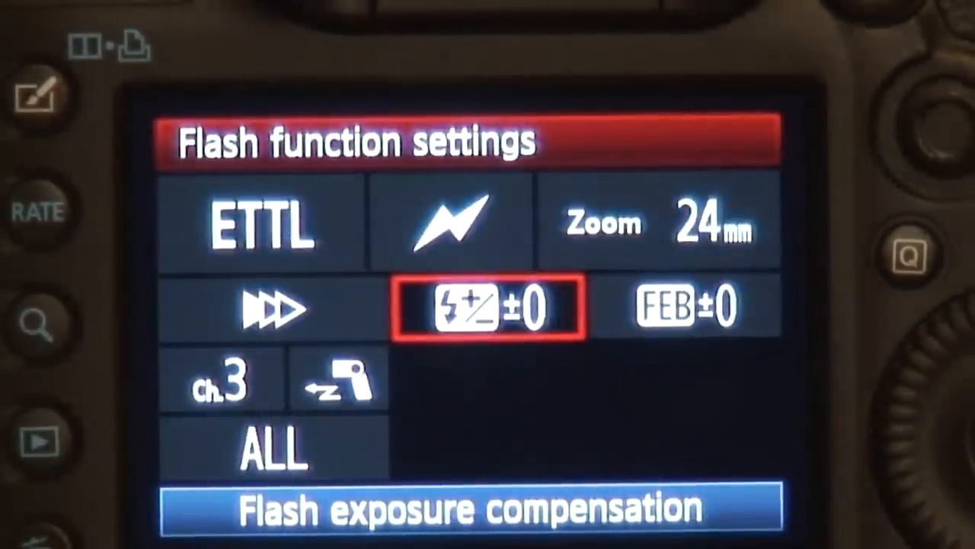
Open the Optical channel choices from the Ch. item
click(488, 309)
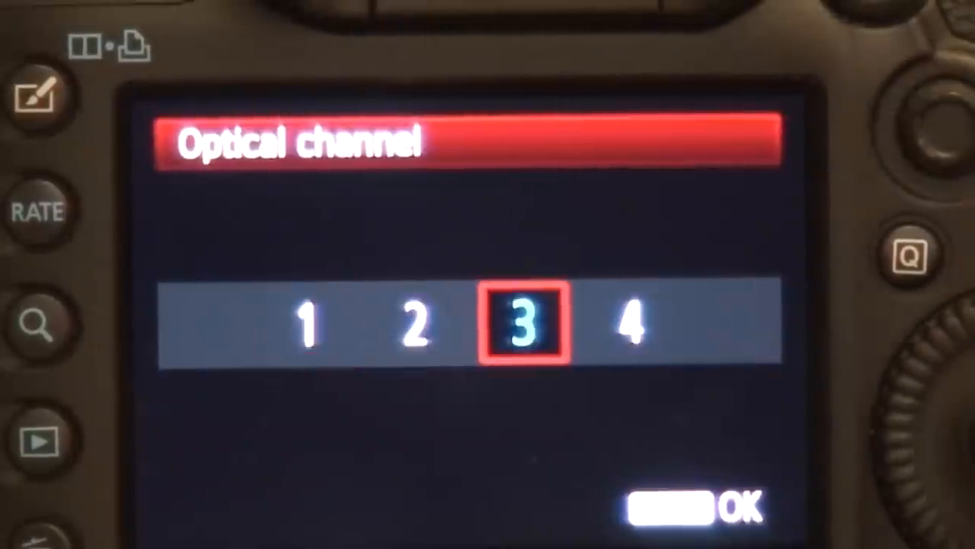
Confirm optical channel 3 for wireless flash
click(670, 510)
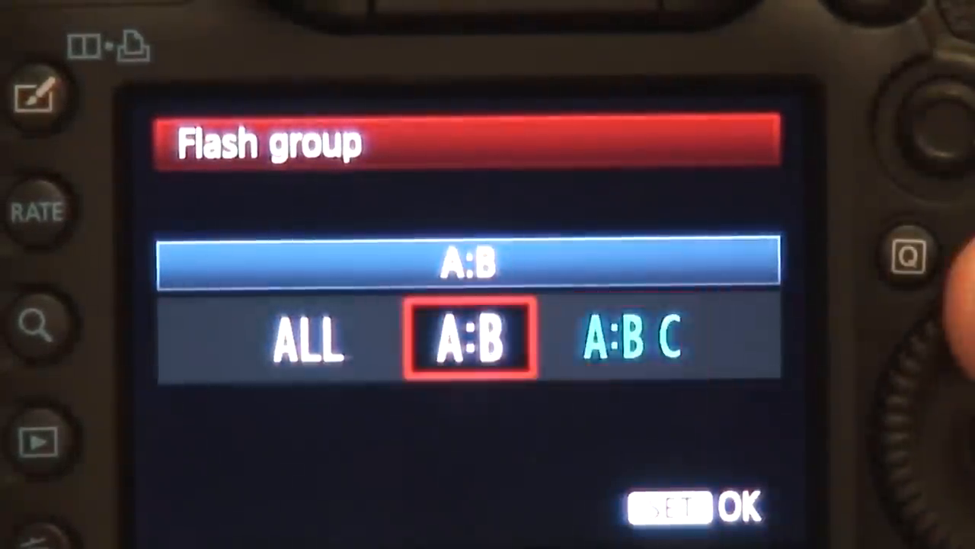
Confirm flash group A:B with a 1:1 ratio
click(693, 507)
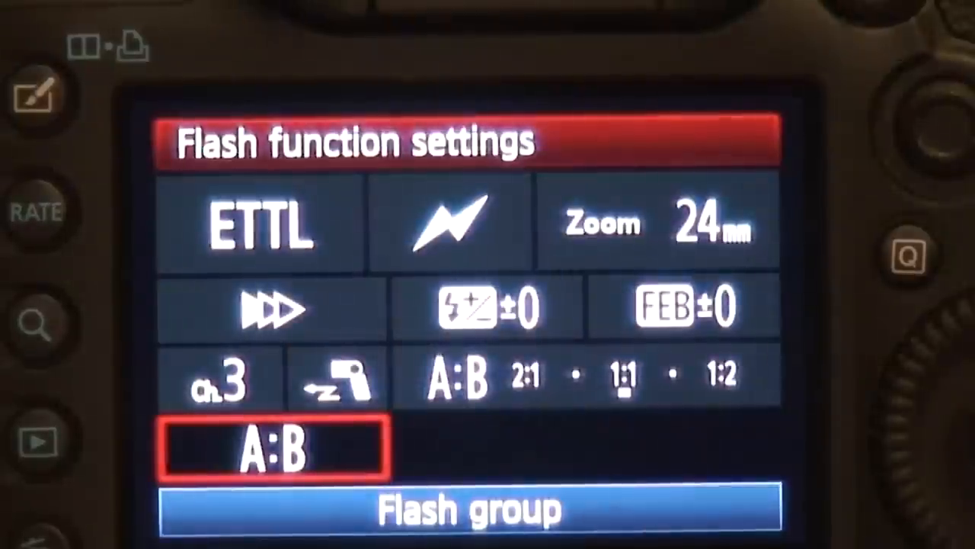